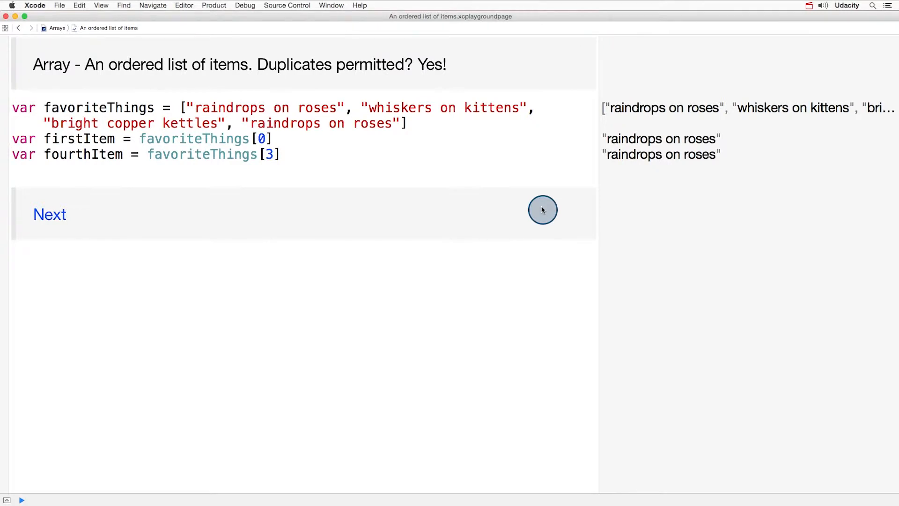
Advance via the Next link to the 'Three ways to initialize an array' page.
{"action": "left_click", "coordinate": [50, 214]}
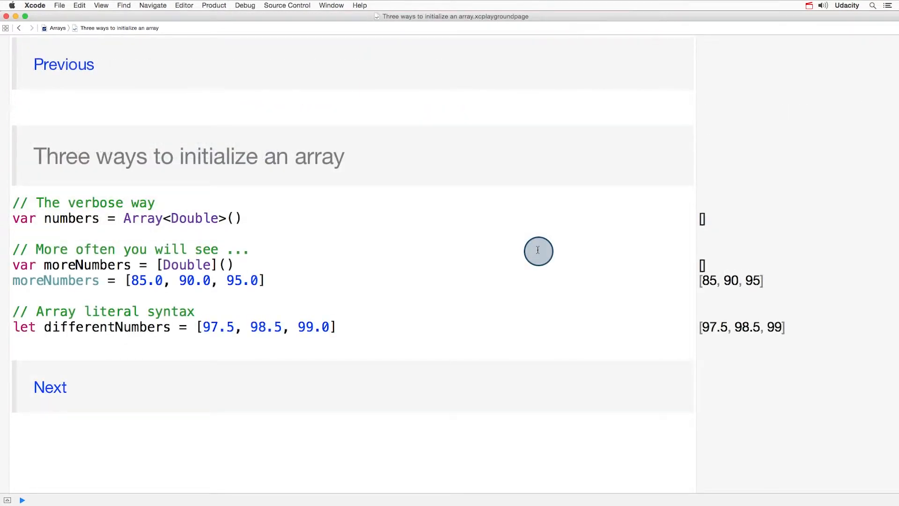
Advance to the 'Swift Arrays have types' page defining circuit as three switches.
{"action": "left_click", "coordinate": [12, 107]}
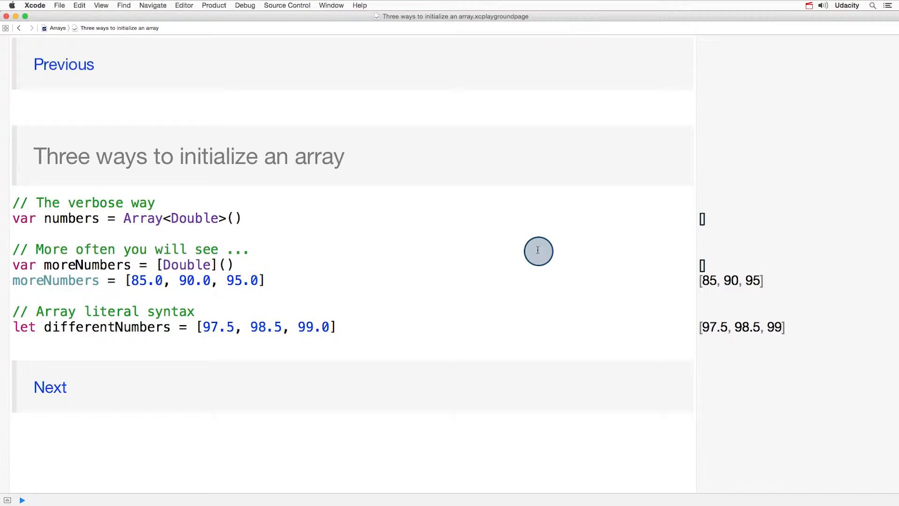
{"action": "left_click", "coordinate": [50, 387]}
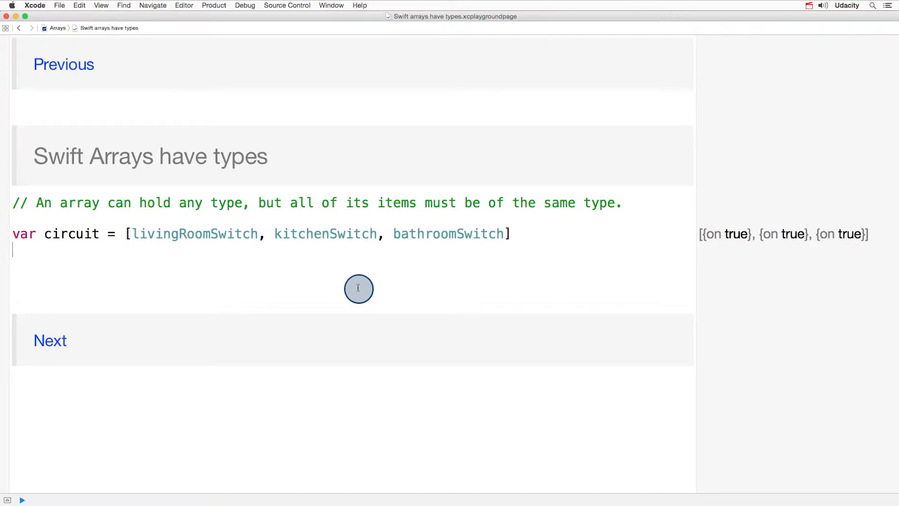
Add circuit.append("a string") to trigger the type-mismatch error, then move to Array operations.
{"action": "type", "text": "circuit.append(\"a string\")"}
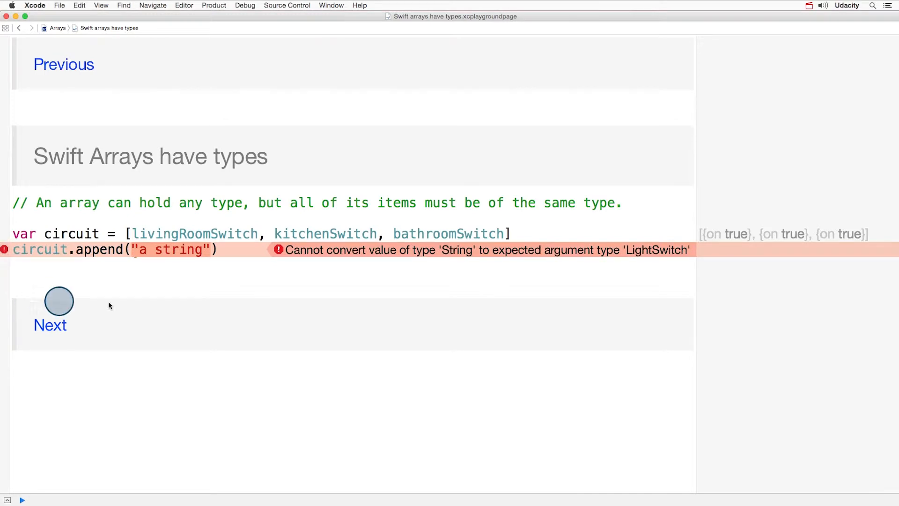
{"action": "left_click", "coordinate": [50, 325]}
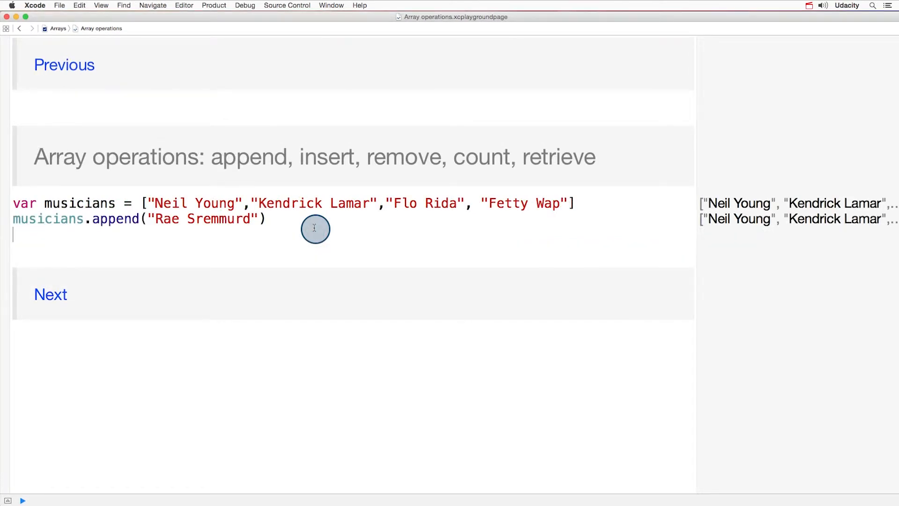
{"action": "mouse_move", "coordinate": [327, 246]}
{"action": "type", "text": "musicians.insert(\"Dej Loaf\", atIndex: 2"}
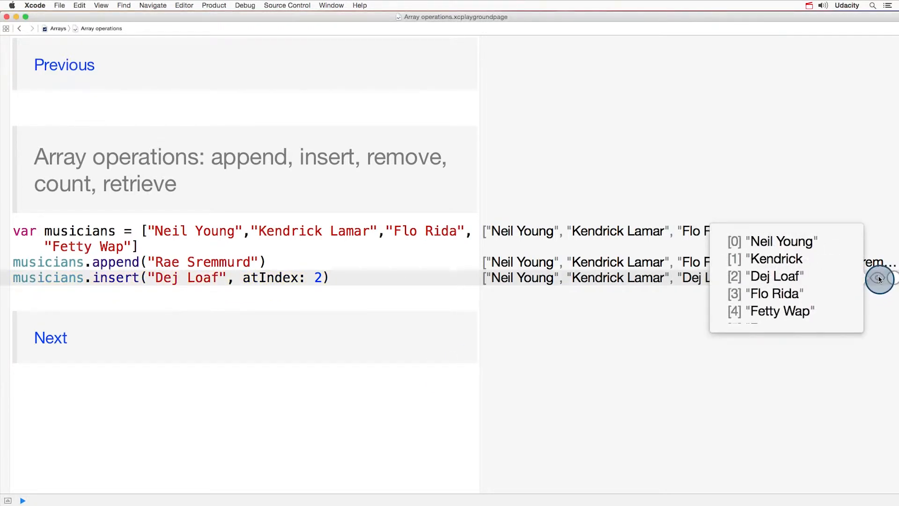
Add musicians.removeAtIndex(3), musicians.count and musicians[2] lines, then continue to Concatenation and Copying.
{"action": "type", "text": "musicians.removeAtIndex(3)"}
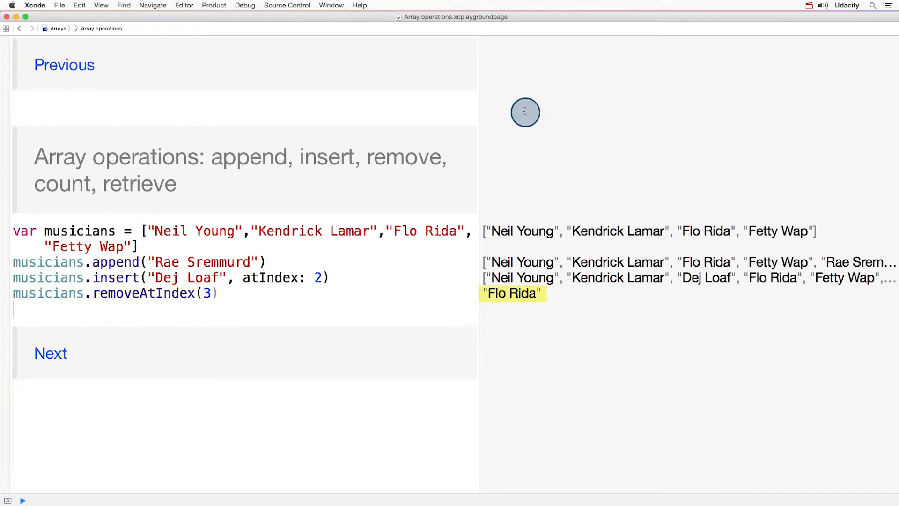
{"action": "type", "text": "musicians.count"}
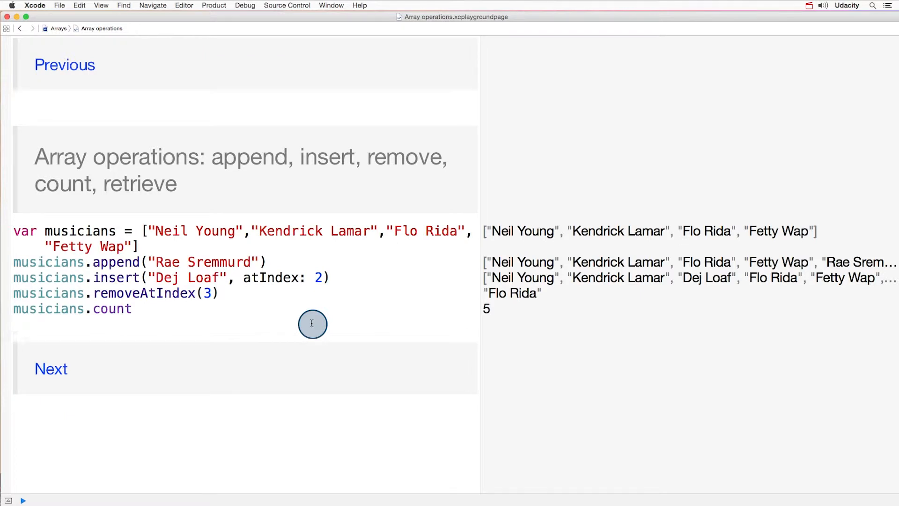
{"action": "type", "text": "musicians[2]"}
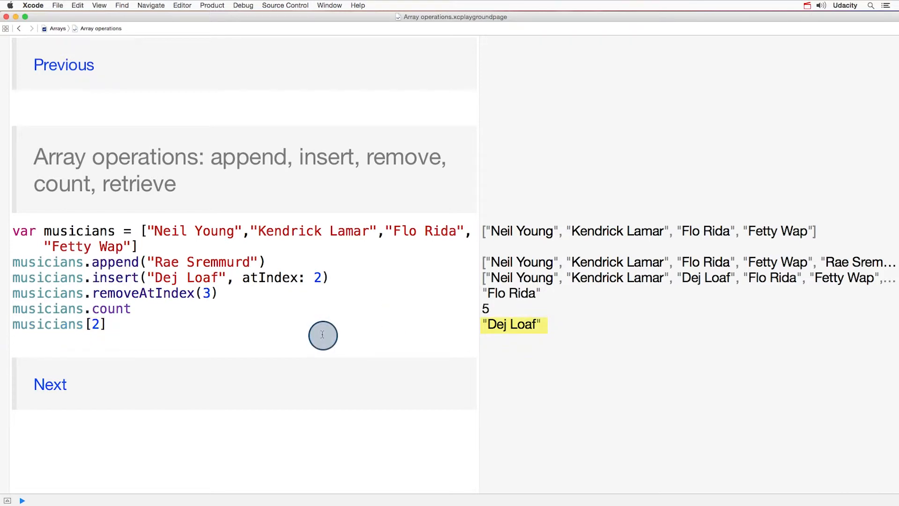
{"action": "left_click", "coordinate": [49, 384]}
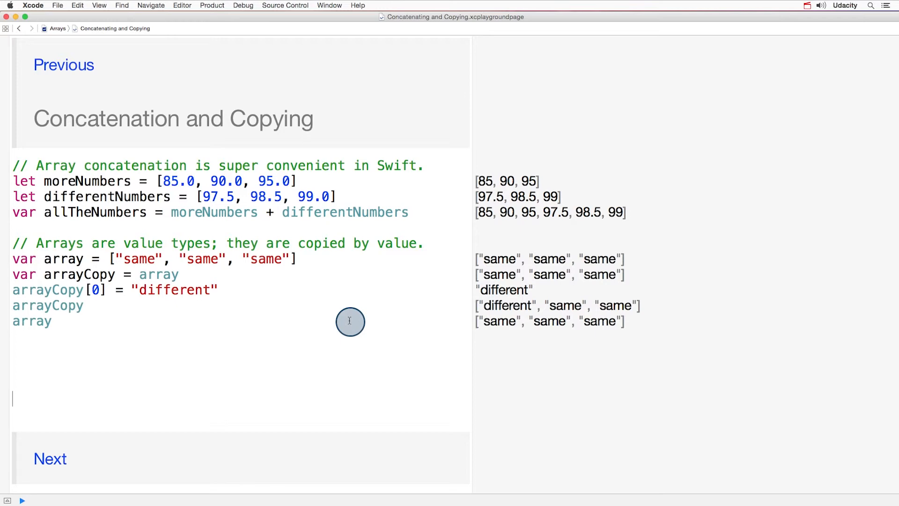
Move on to the 'Looping through arrays with for-in' page that sums the array to 67.
{"action": "left_click", "coordinate": [50, 459]}
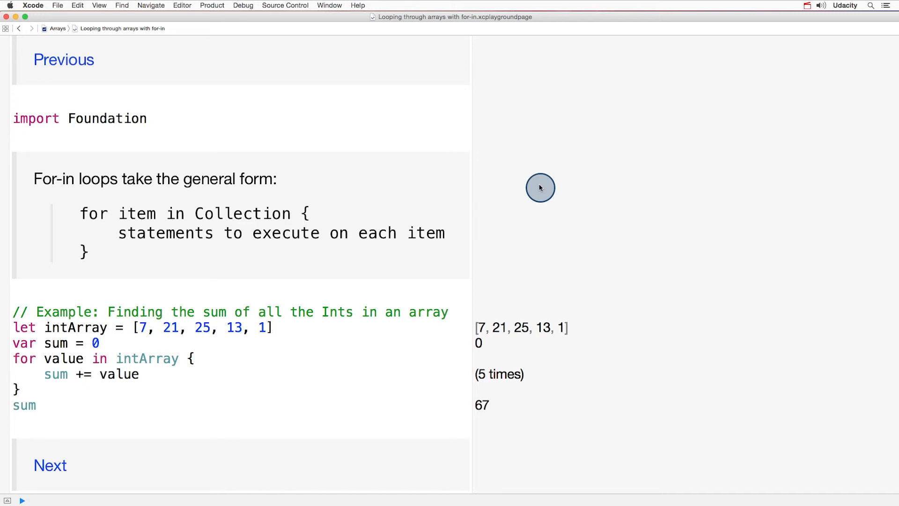
{"action": "left_click", "coordinate": [12, 103]}
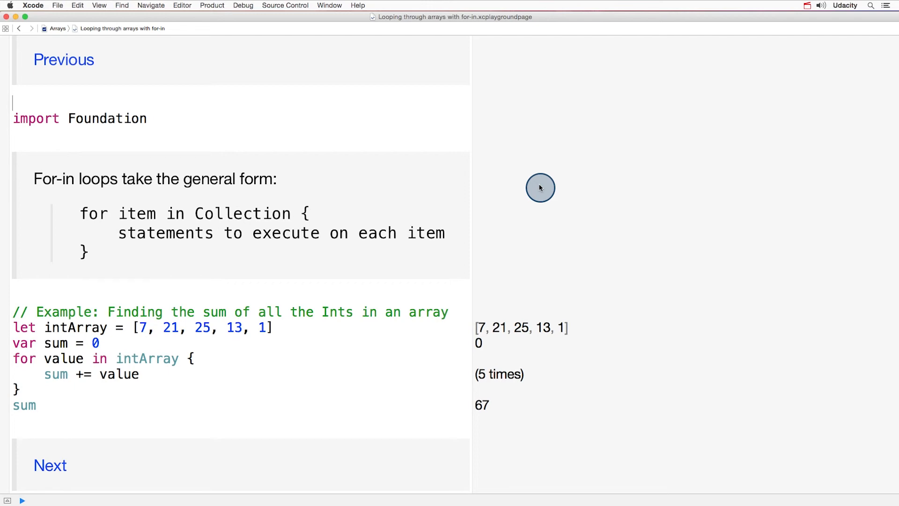
{"action": "mouse_move", "coordinate": [771, 228]}
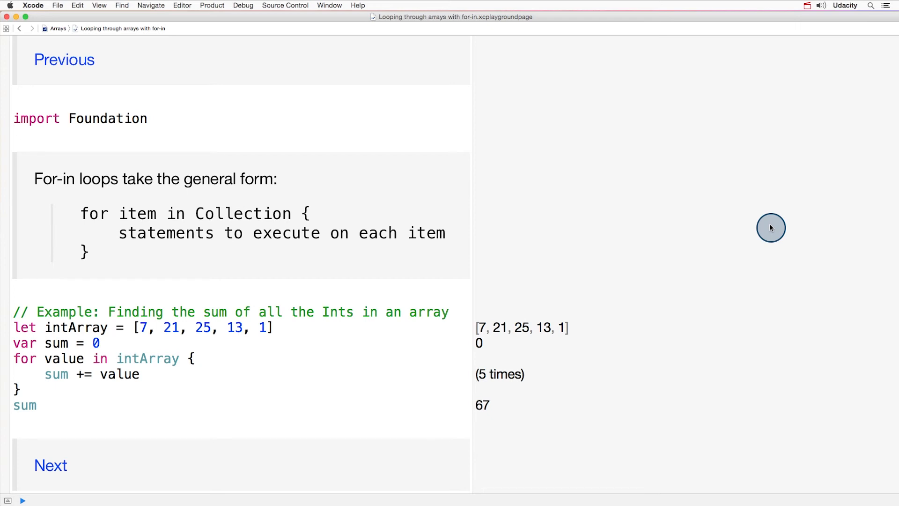
{"action": "double_click", "coordinate": [24, 359]}
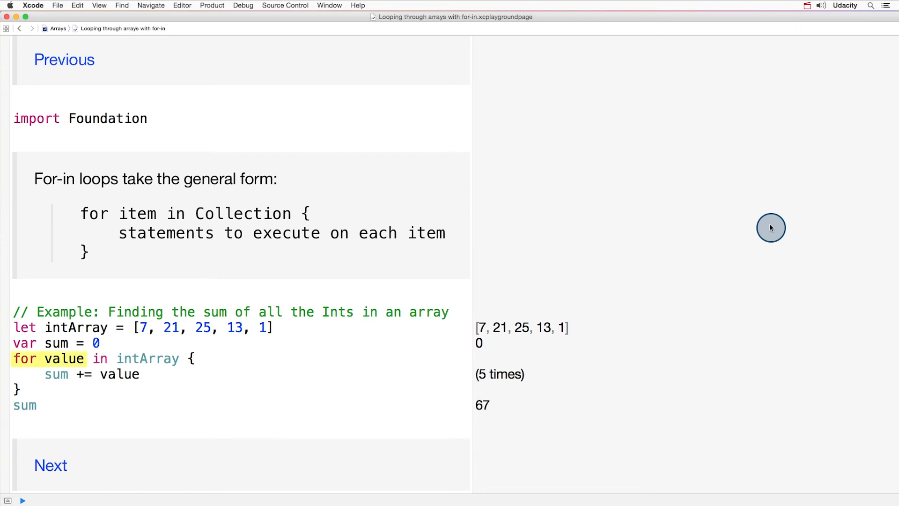